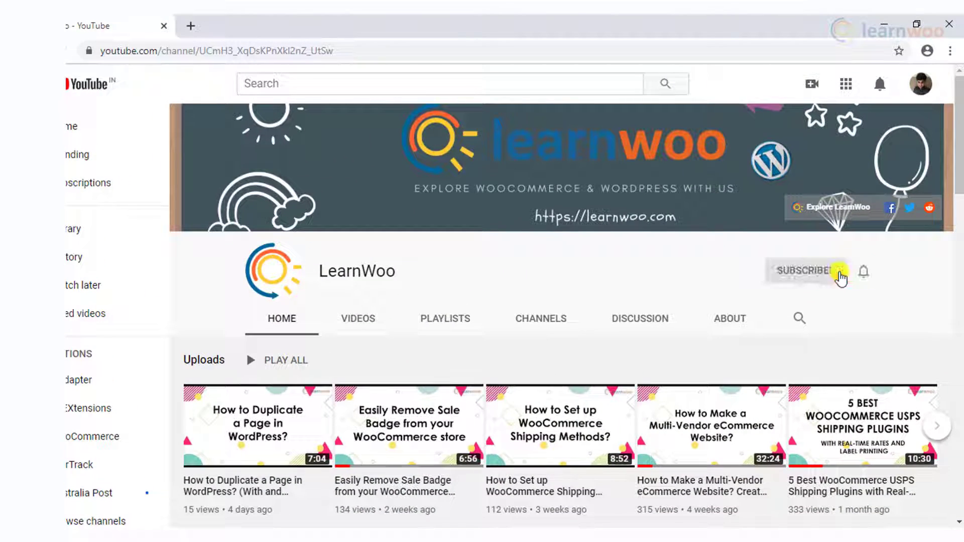
Subscribe to the LearnWoo YouTube channel.
{"action": "left_click", "coordinate": [805, 271]}
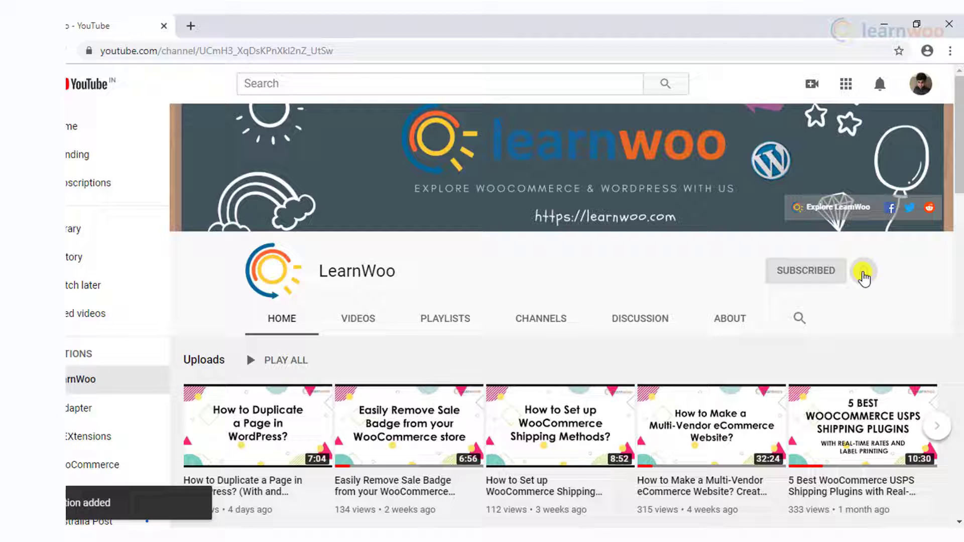
{"action": "left_click", "coordinate": [864, 271]}
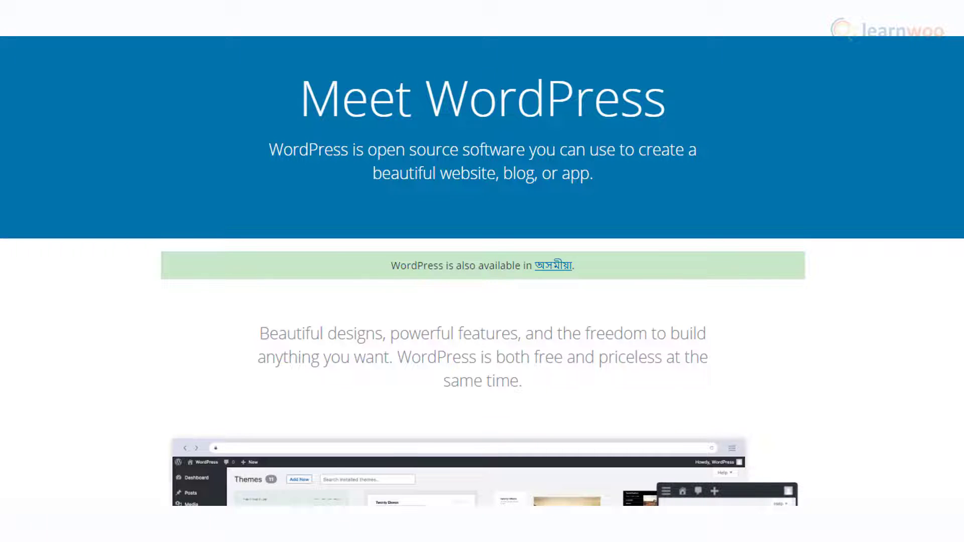
{"action": "scroll", "scroll_direction": "down", "scroll_amount": 3}
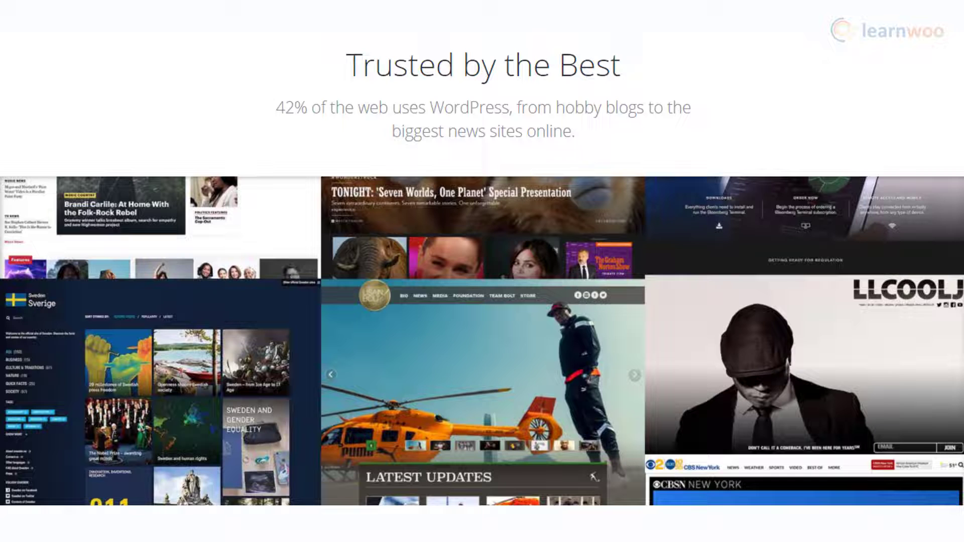
{"action": "scroll", "scroll_direction": "down", "scroll_amount": 3}
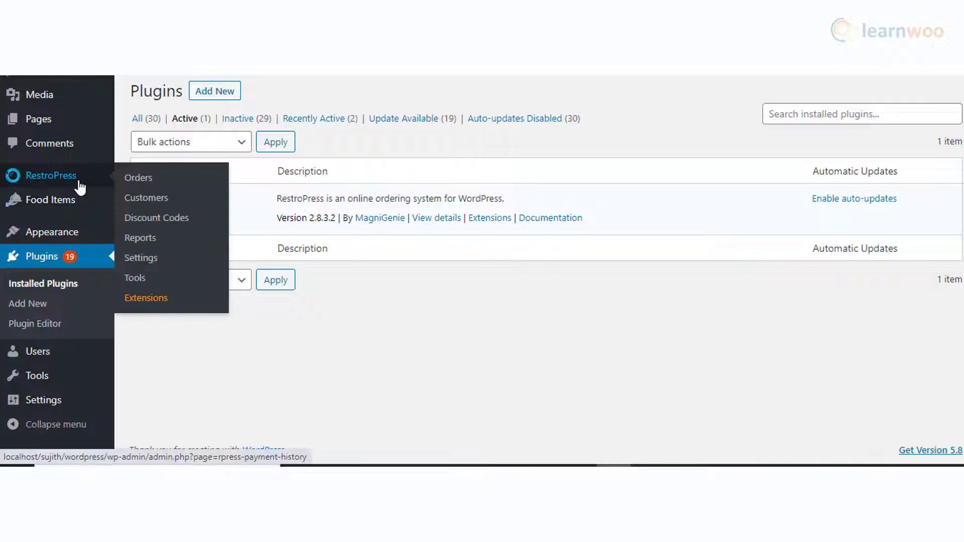
{"action": "mouse_move", "coordinate": [53, 200]}
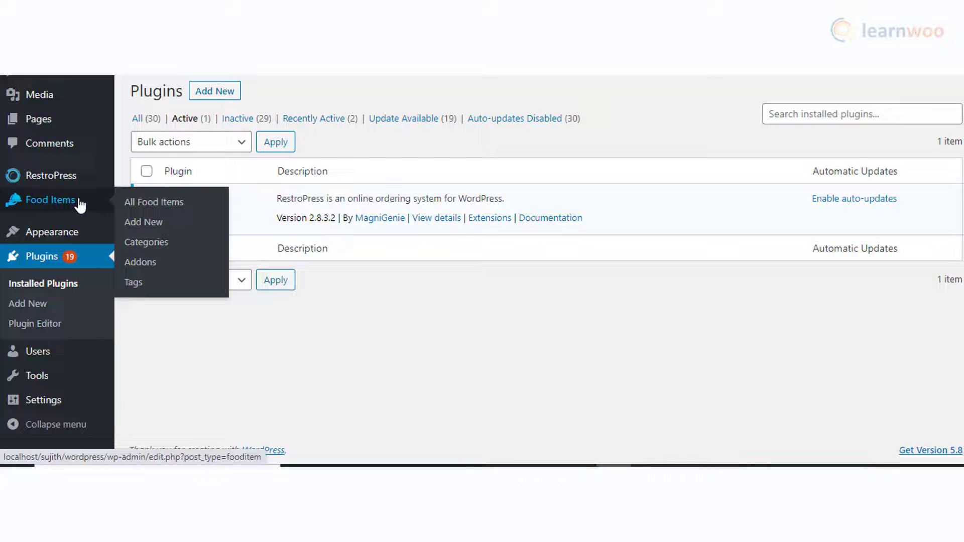
{"action": "mouse_move", "coordinate": [117, 205]}
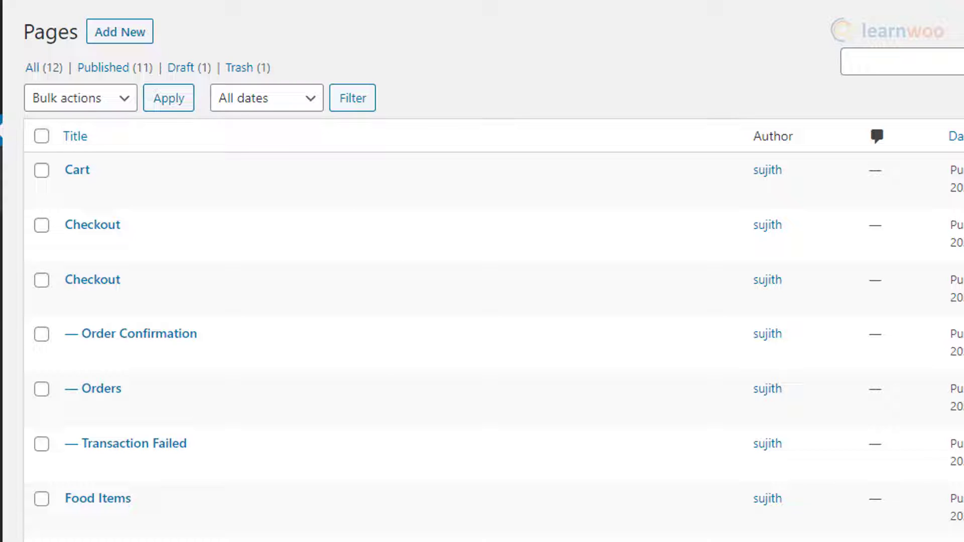
Inspect the Food Items page with its [fooditems] shortcode, then leave the editor.
{"action": "left_click", "coordinate": [92, 224]}
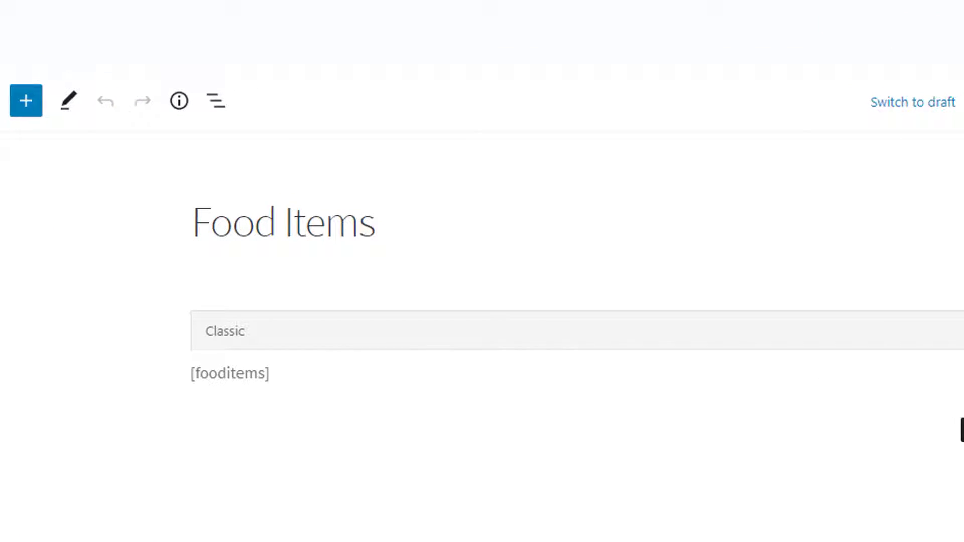
{"action": "left_click", "coordinate": [229, 374]}
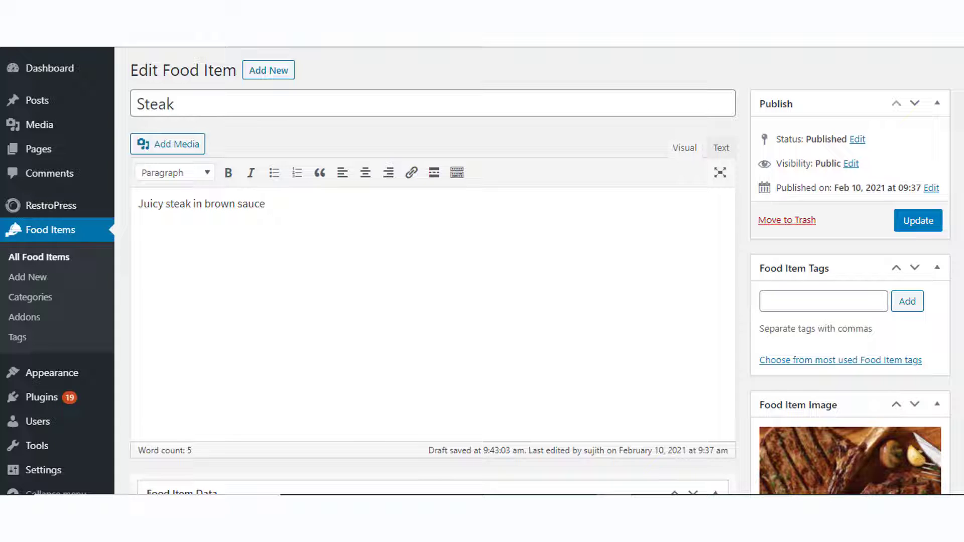
Check Steak's Main Course category, then view the Food Categories list.
{"action": "scroll", "scroll_direction": "down", "scroll_amount": 3}
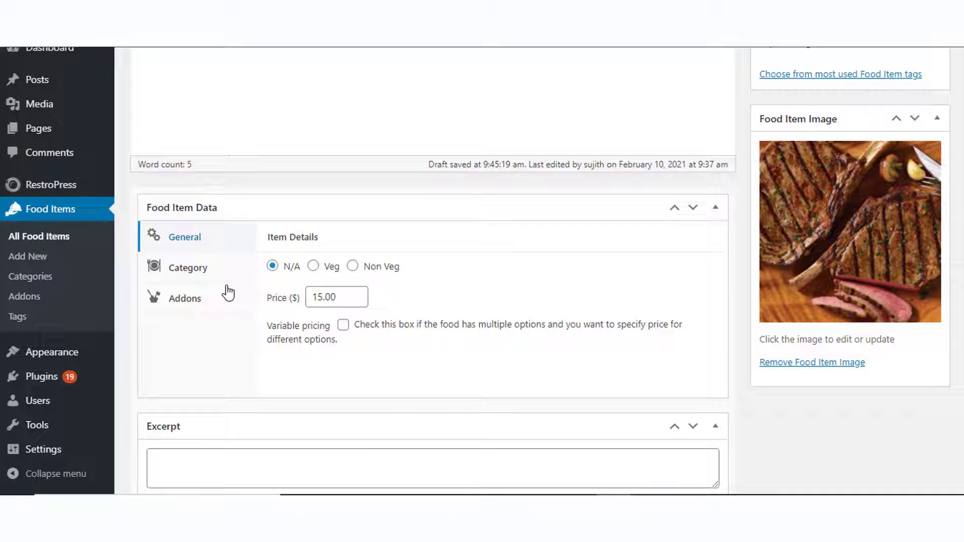
{"action": "left_click", "coordinate": [188, 267]}
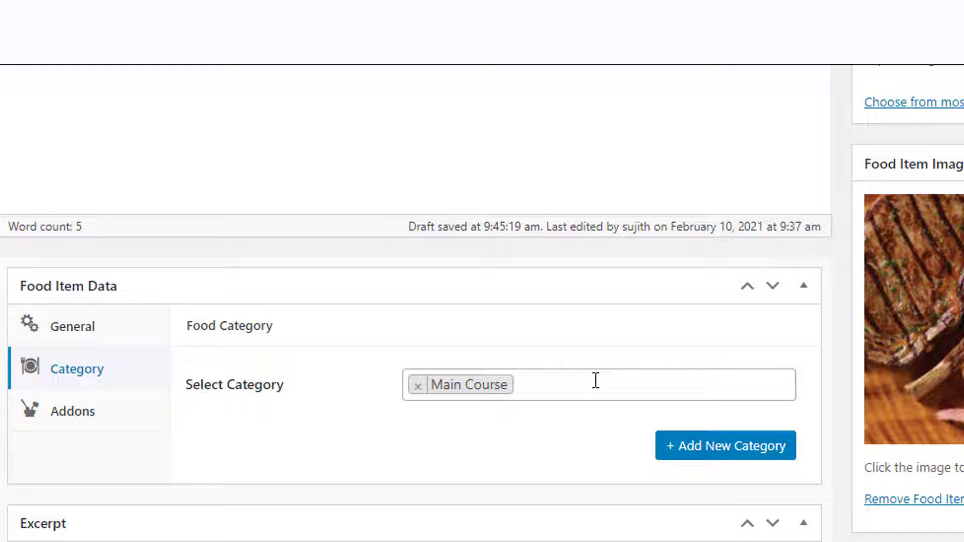
{"action": "left_click", "coordinate": [615, 385]}
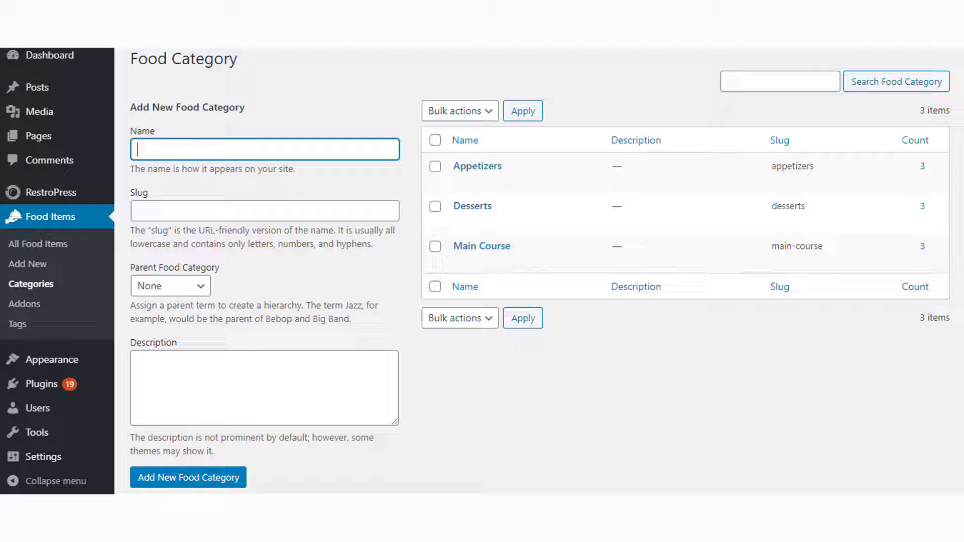
{"action": "left_click", "coordinate": [31, 283]}
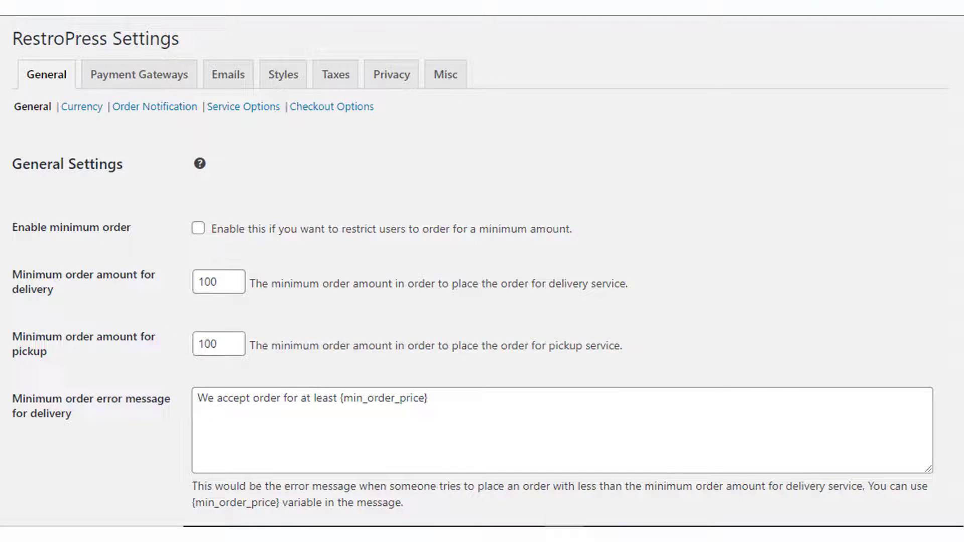
{"action": "scroll", "scroll_direction": "down", "scroll_amount": 3}
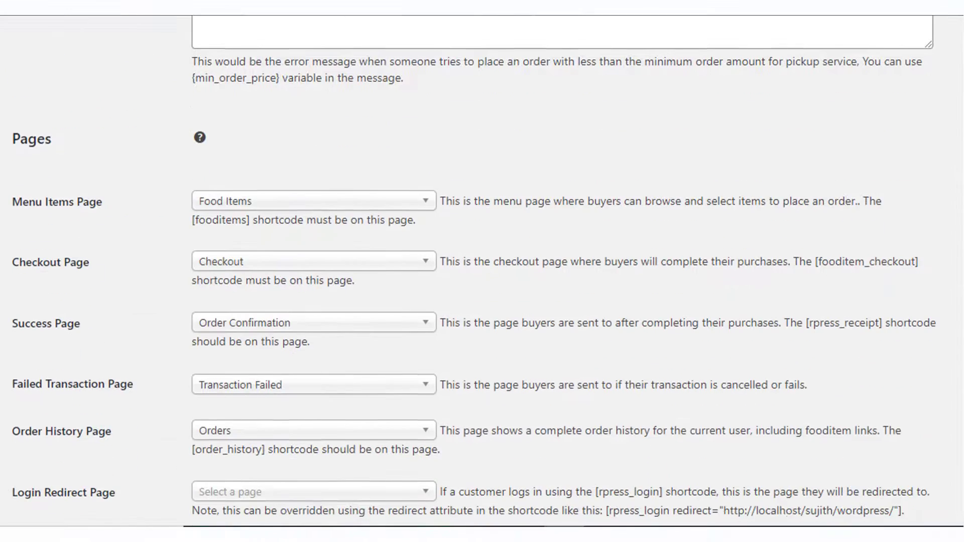
{"action": "scroll", "scroll_direction": "down", "scroll_amount": 3}
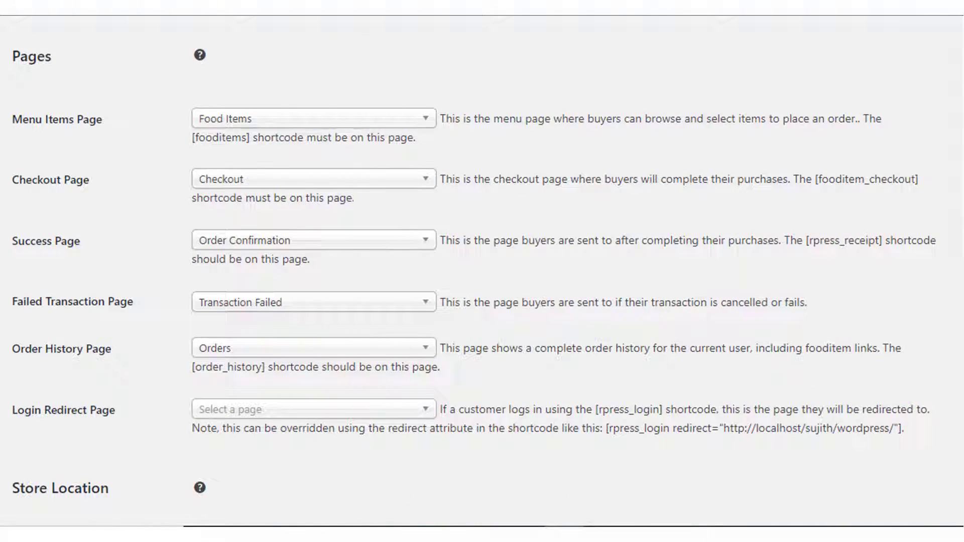
{"action": "scroll", "scroll_direction": "down", "scroll_amount": 3}
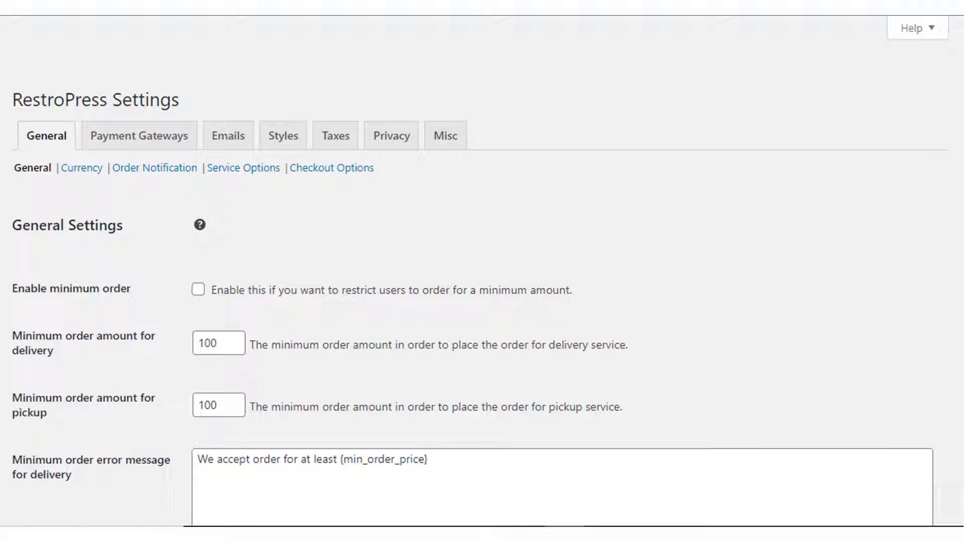
{"action": "mouse_move", "coordinate": [139, 136]}
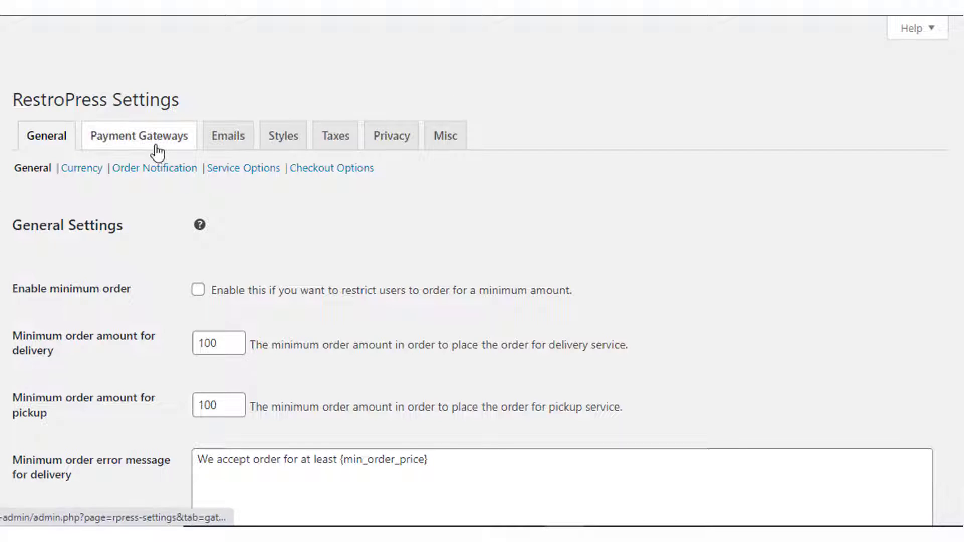
Review the payment gateways with Test Payment default, then move to Emails settings.
{"action": "left_click", "coordinate": [139, 136]}
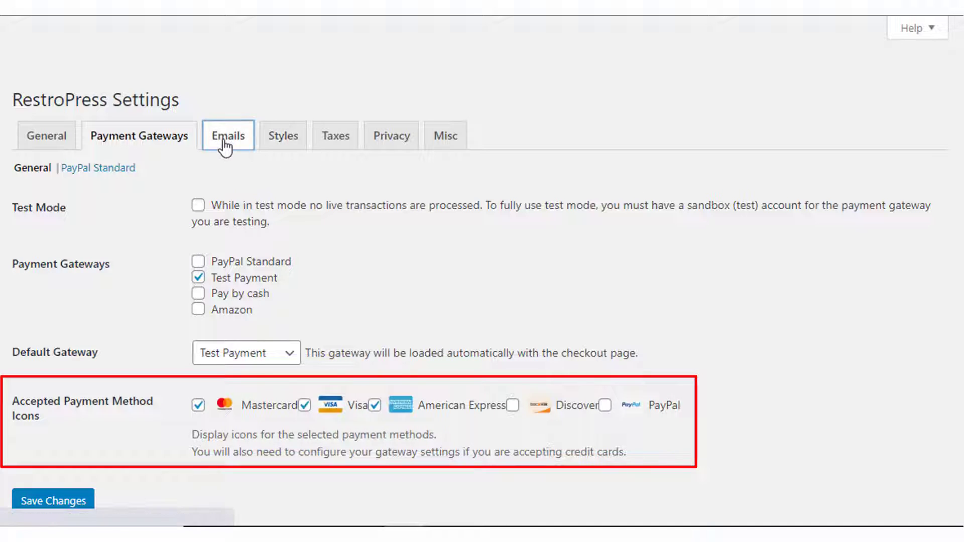
{"action": "left_click", "coordinate": [228, 136]}
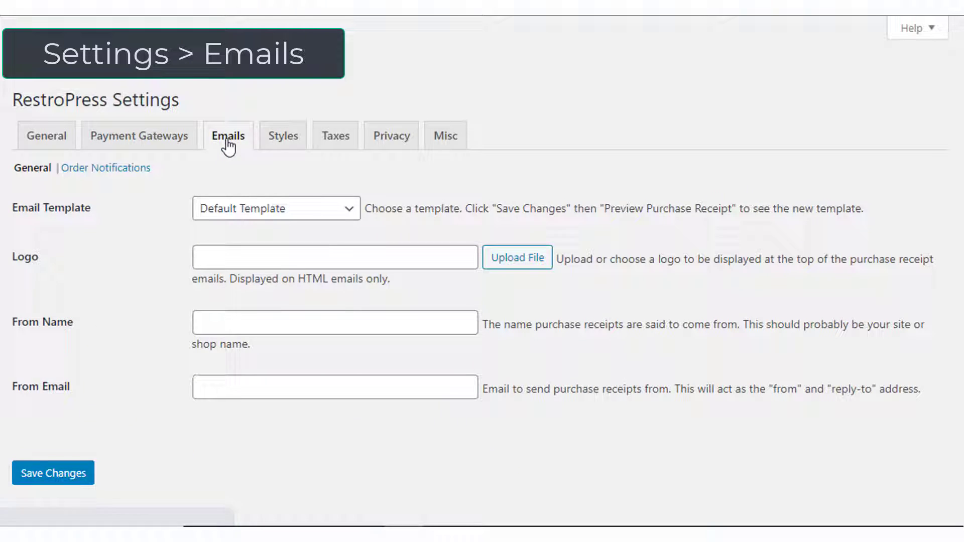
Review the RestroPress order notification emails list.
{"action": "left_click", "coordinate": [106, 167]}
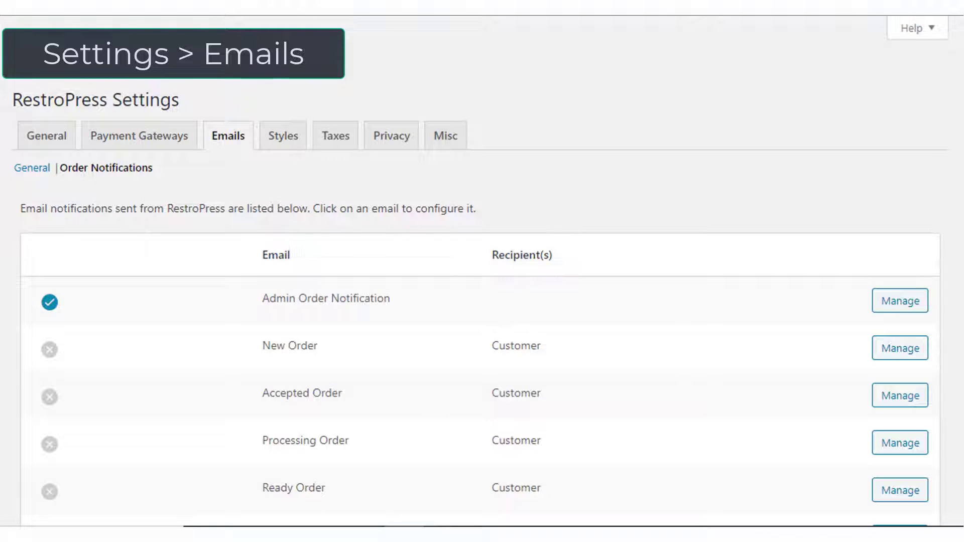
{"action": "scroll", "scroll_direction": "down", "scroll_amount": 3}
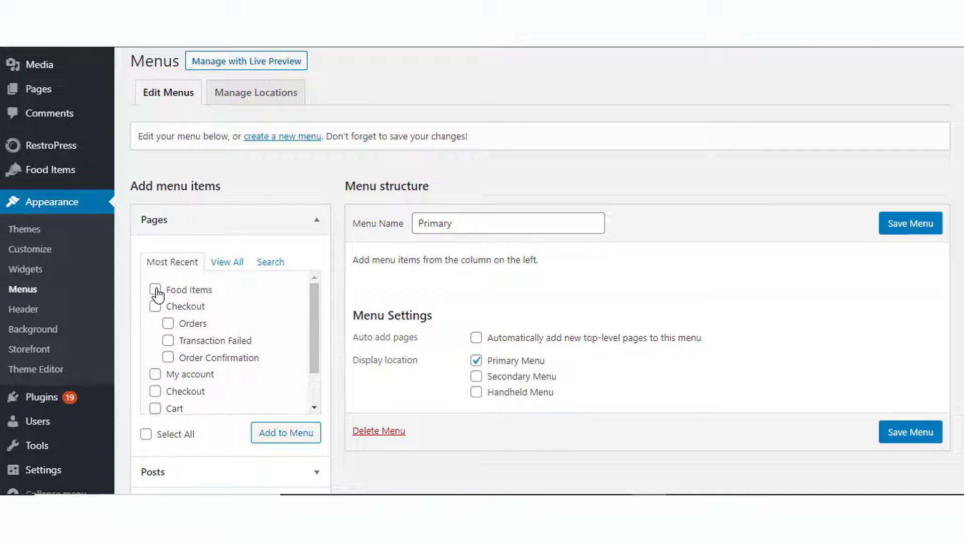
Add the Food Items and Checkout pages to the Primary menu, save it and view the site.
{"action": "left_click", "coordinate": [154, 289]}
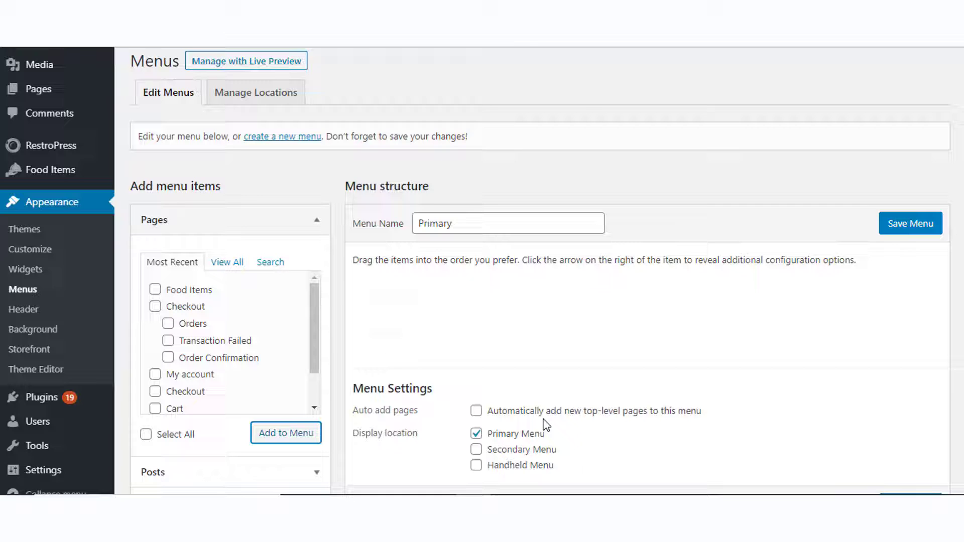
{"action": "left_click", "coordinate": [287, 433]}
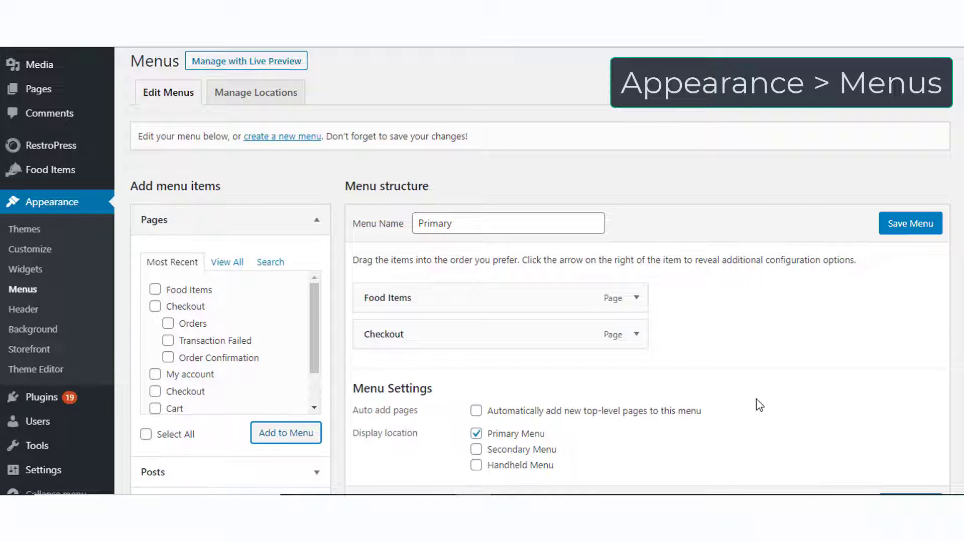
{"action": "left_click", "coordinate": [911, 223]}
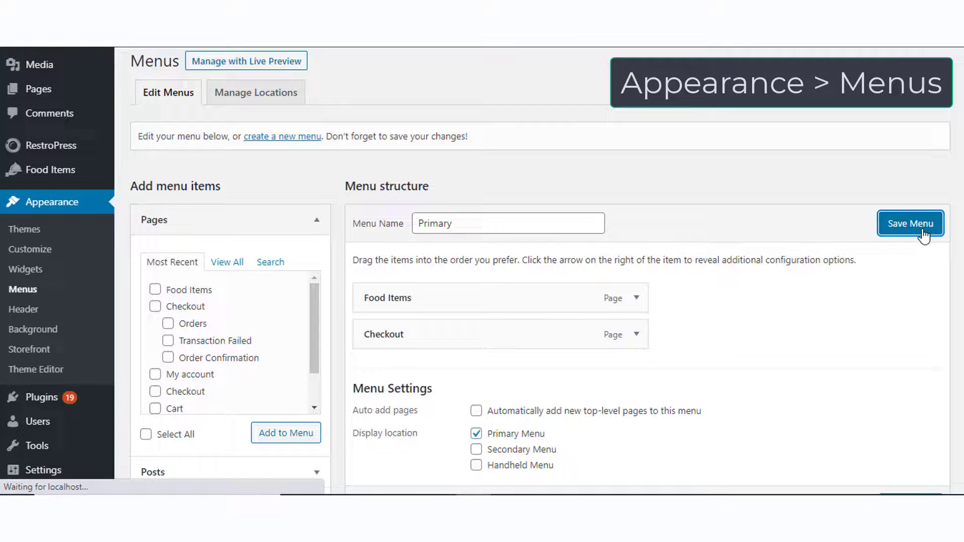
{"action": "left_click", "coordinate": [911, 223]}
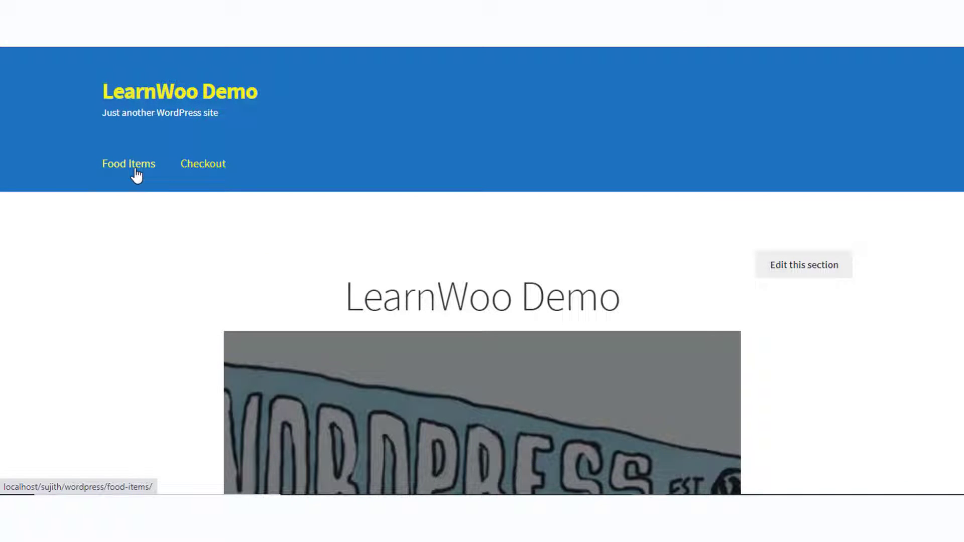
Add Buffalo Wings with BBQ sauce to a delivery order from the Food Items page.
{"action": "left_click", "coordinate": [128, 163]}
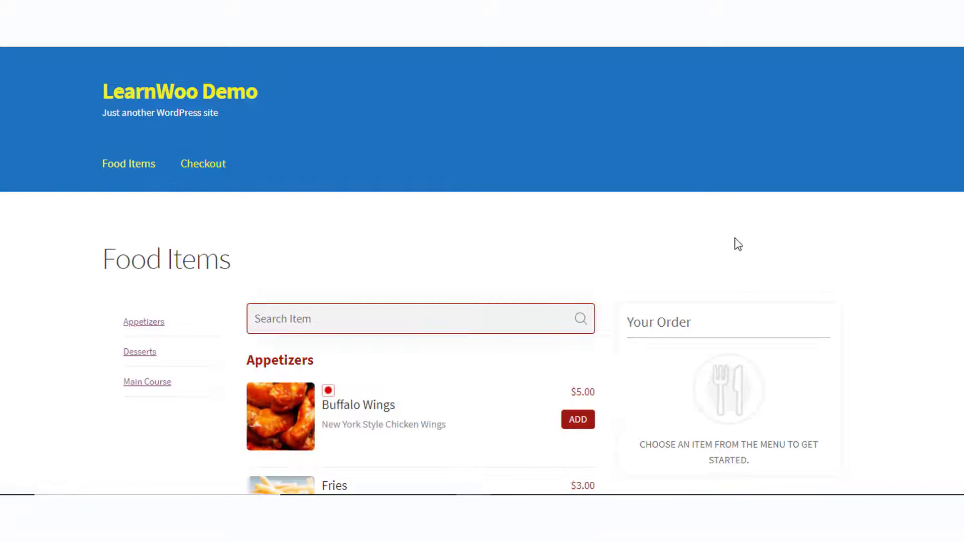
{"action": "scroll", "scroll_direction": "down", "scroll_amount": 3}
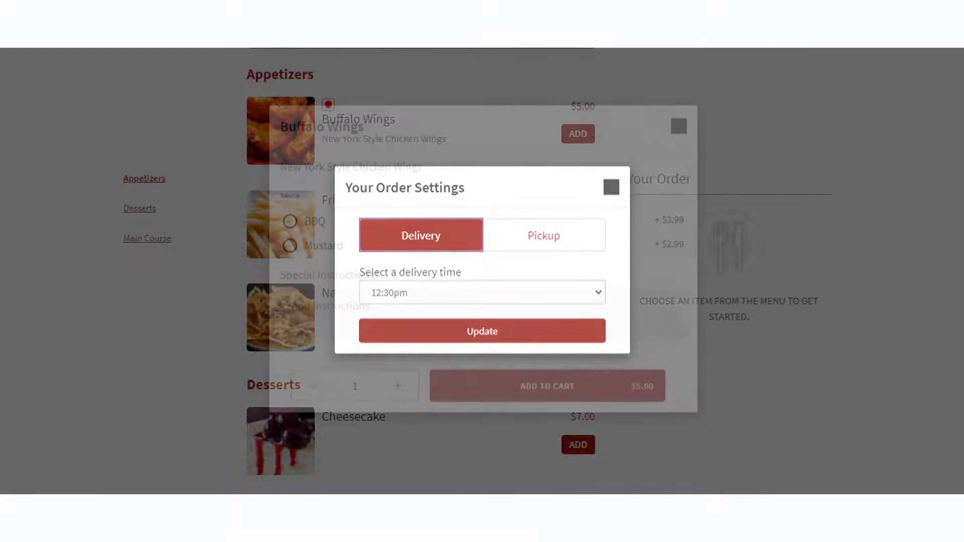
{"action": "left_click", "coordinate": [481, 330]}
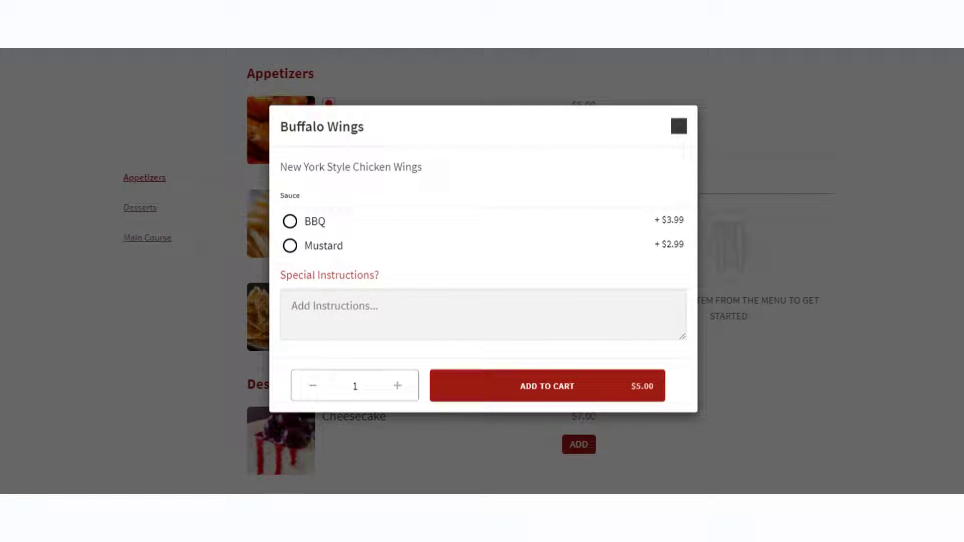
{"action": "left_click", "coordinate": [546, 386]}
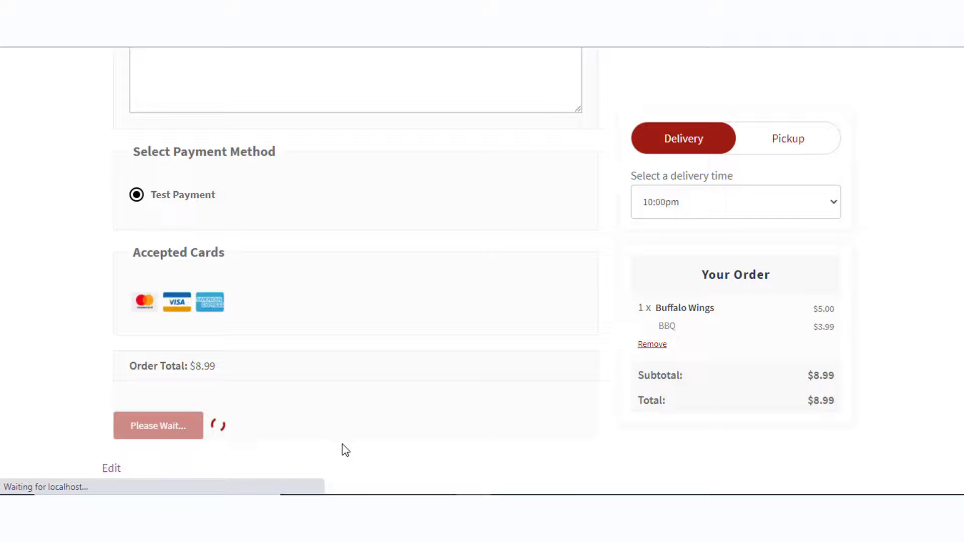
Place the $8.99 Buffalo Wings test order with Test Payment.
{"action": "left_click", "coordinate": [157, 425]}
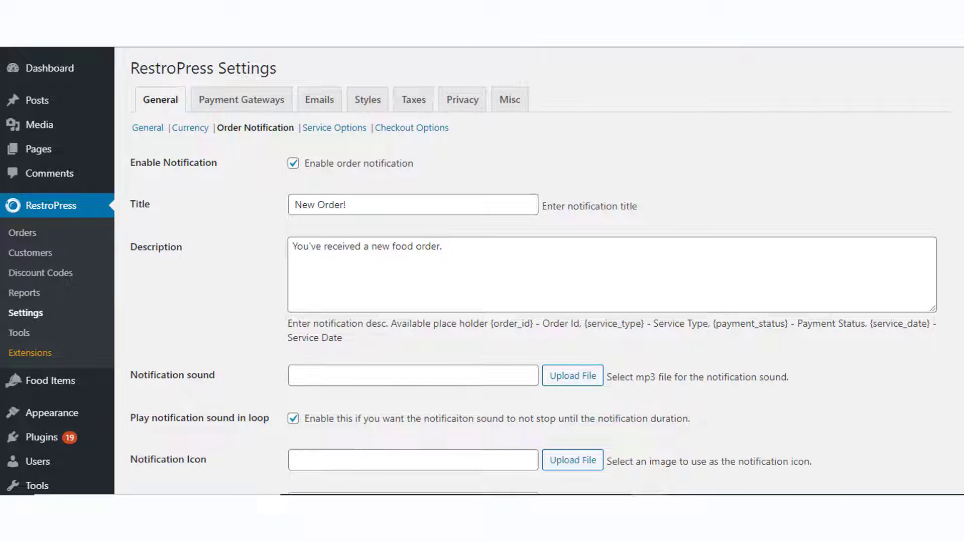
{"action": "scroll", "scroll_direction": "down", "scroll_amount": 3}
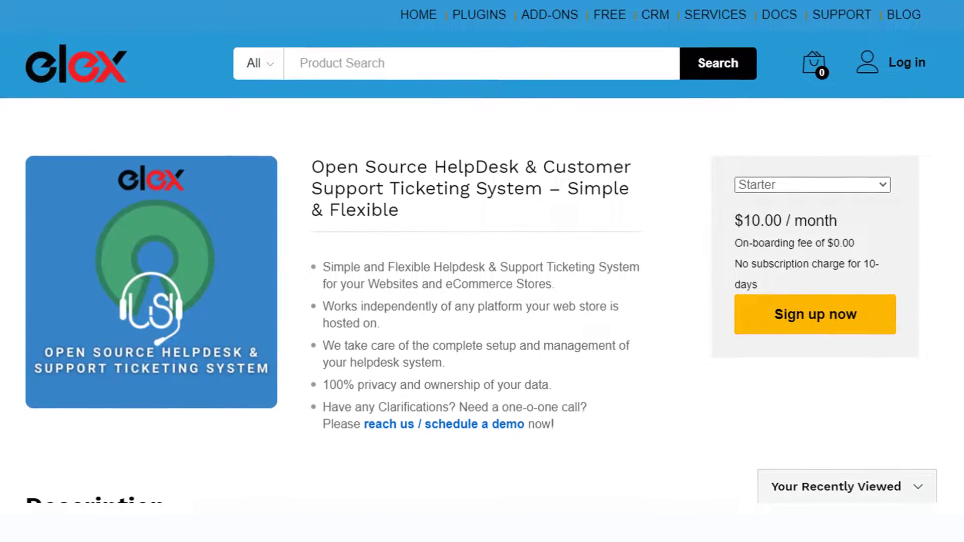
Scroll through the ELEX helpdesk product page.
{"action": "scroll", "scroll_direction": "down", "scroll_amount": 3}
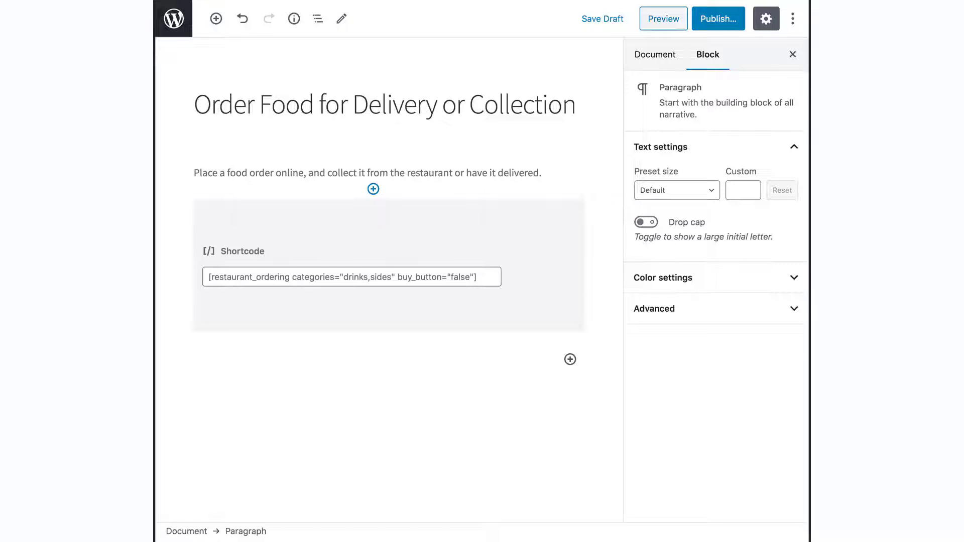
Browse the restaurant online ordering demo and LearnWoo homepage.
{"action": "left_click", "coordinate": [663, 18]}
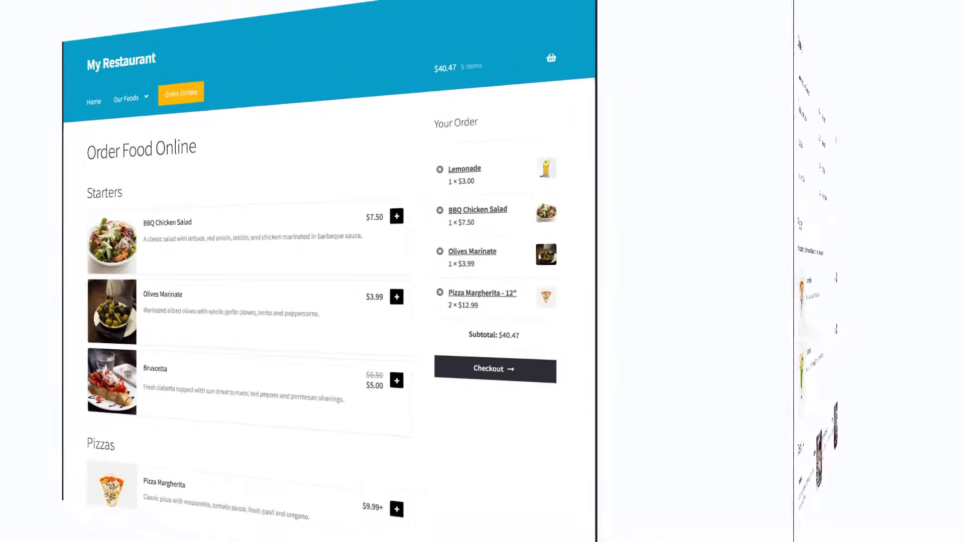
{"action": "scroll", "scroll_direction": "down", "scroll_amount": 3}
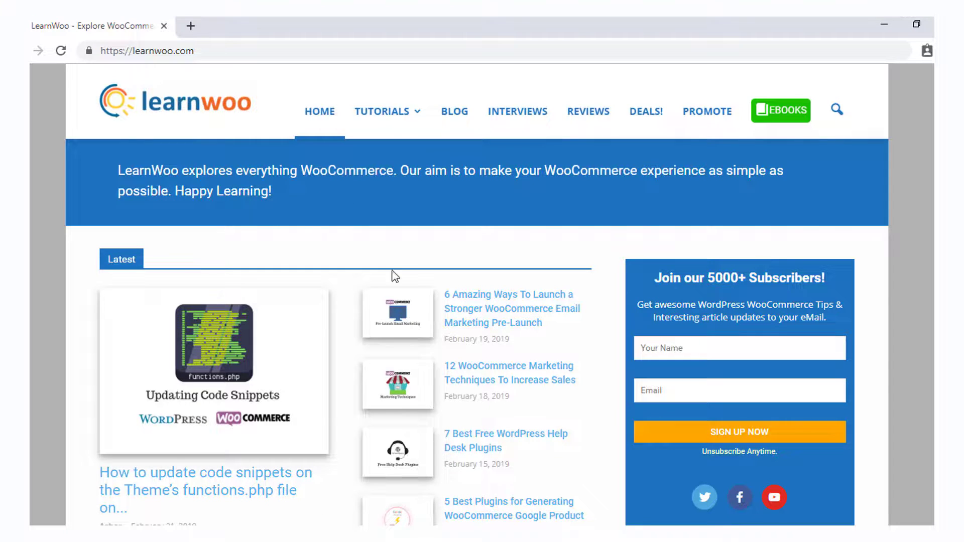
Scroll down the LearnWoo home page to the older WooCommerce and WordPress articles.
{"action": "scroll", "scroll_direction": "down", "scroll_amount": 3}
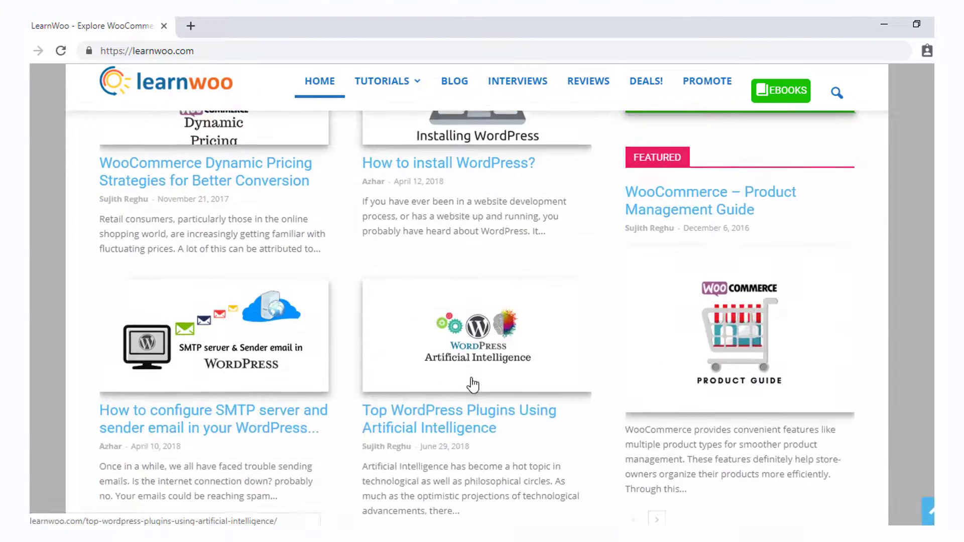